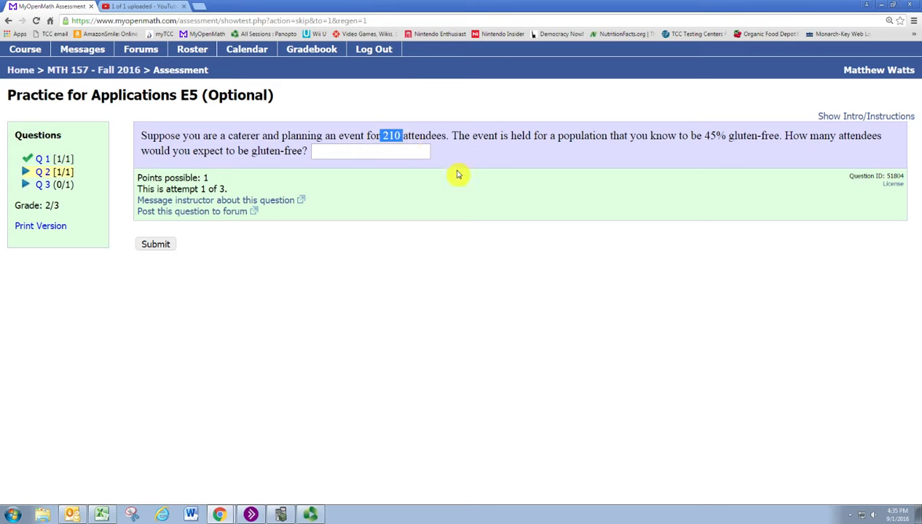
pyautogui.moveTo(480, 140)
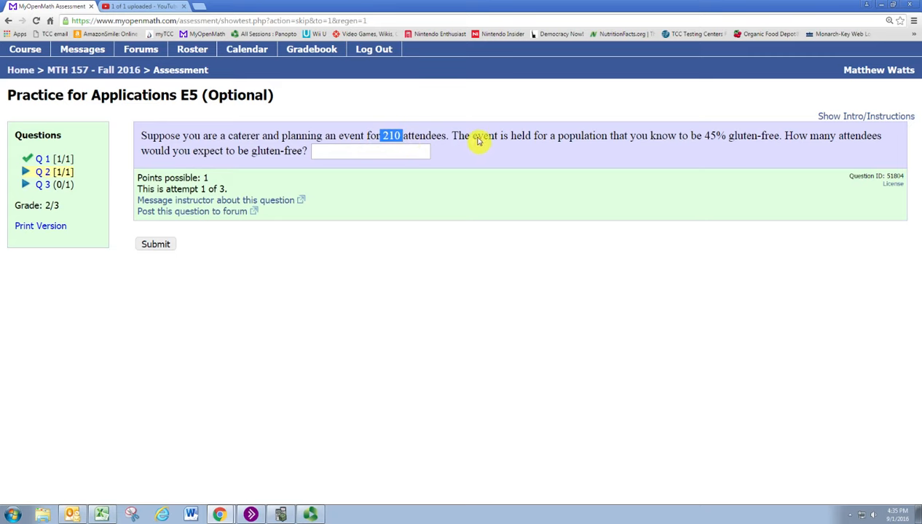
pyautogui.moveTo(629, 141)
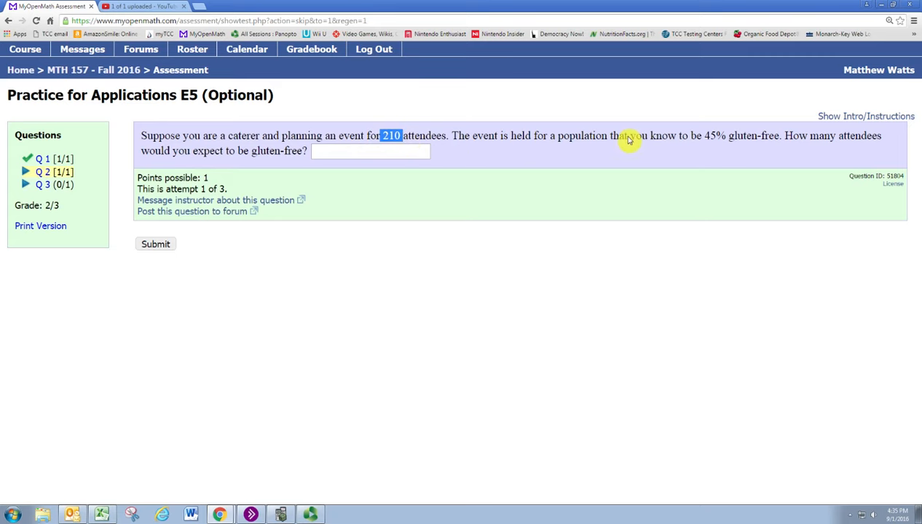
pyautogui.moveTo(564, 137)
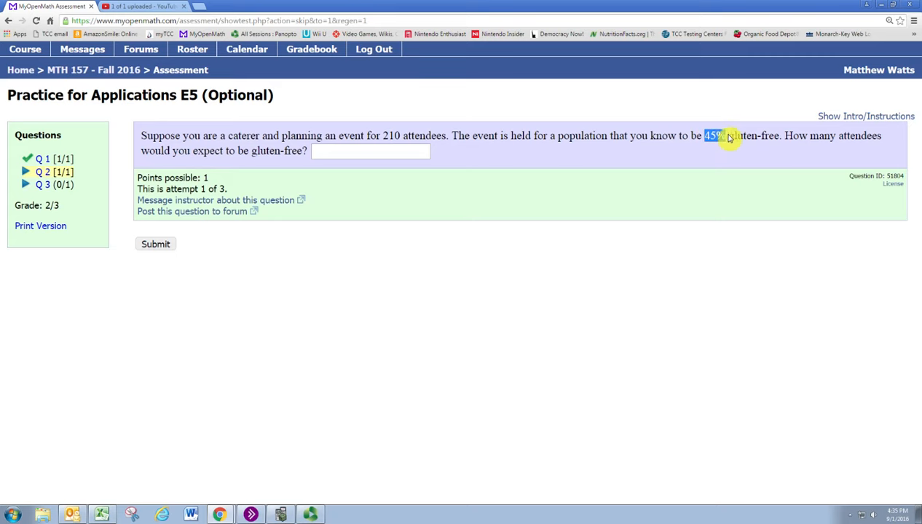
# Highlight the 45% figure and the question, then compute 0.45 × 210 in Calculator
pyautogui.moveTo(705, 135); pyautogui.dragTo(779, 135)
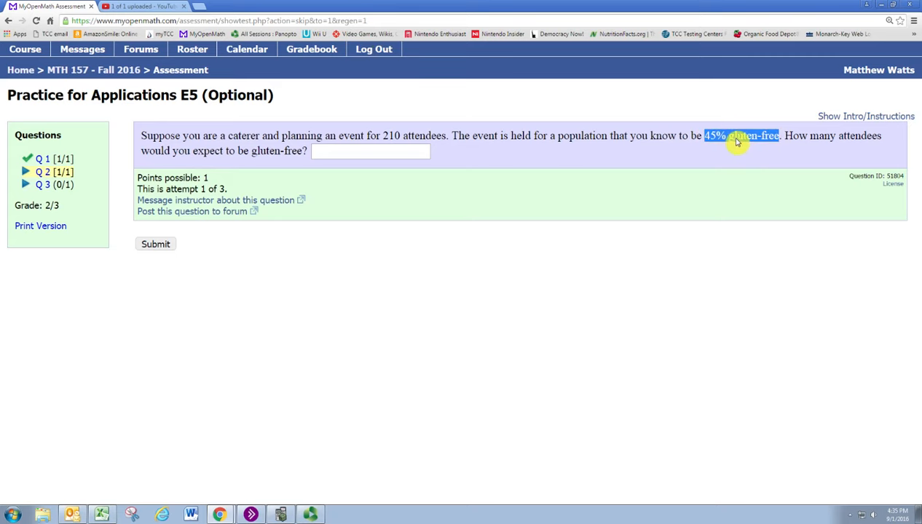
pyautogui.moveTo(741, 136); pyautogui.dragTo(416, 179)
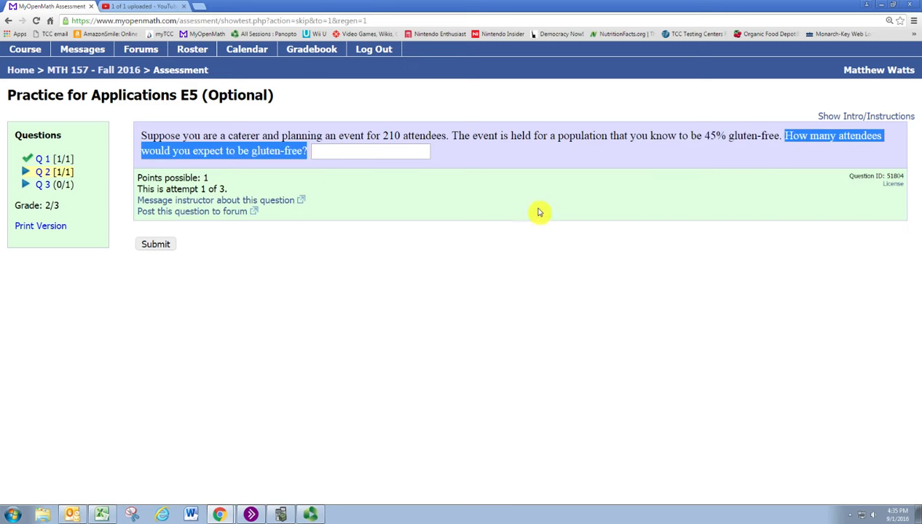
pyautogui.moveTo(615, 160)
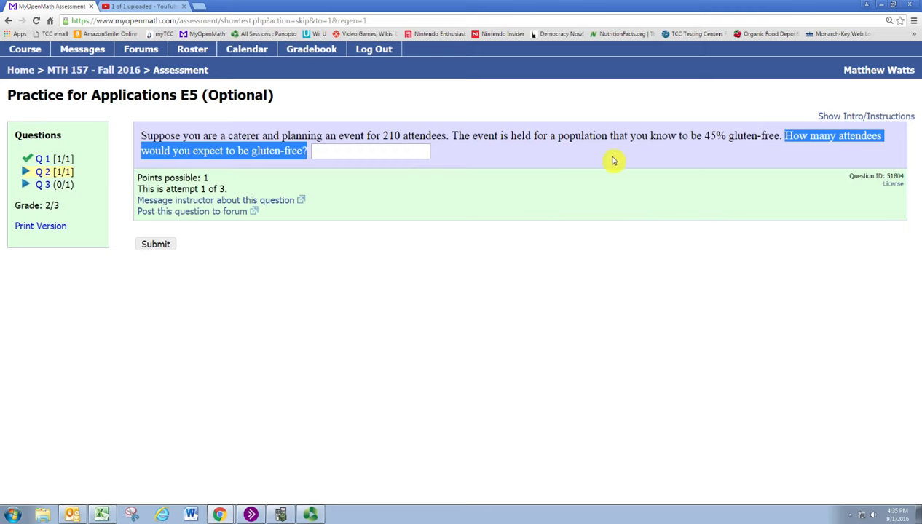
pyautogui.moveTo(411, 252)
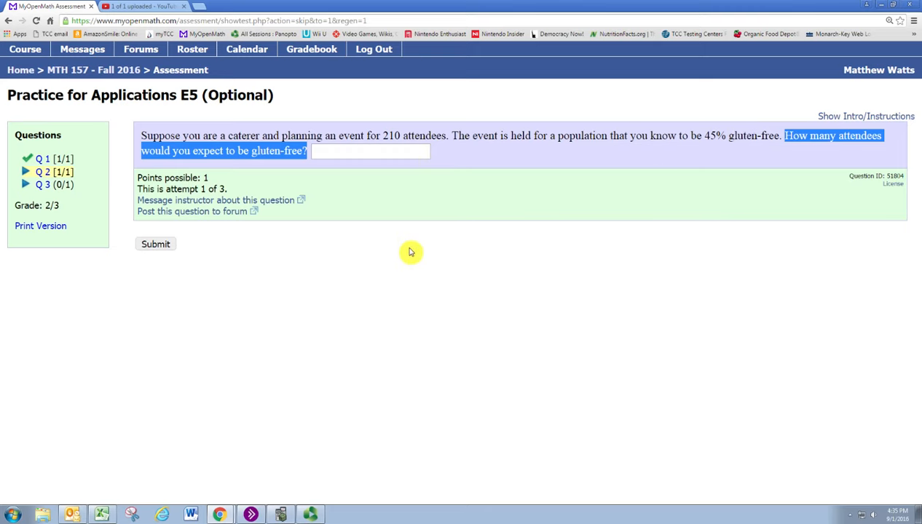
pyautogui.moveTo(358, 493)
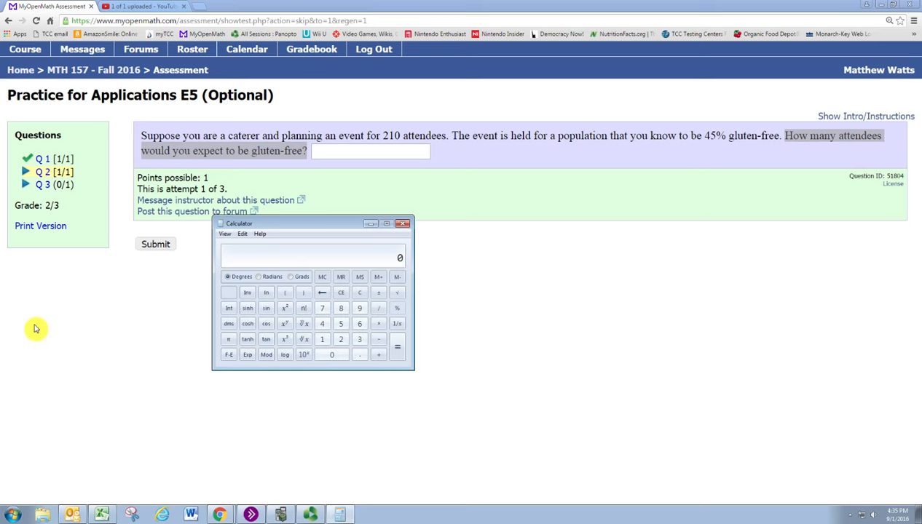
pyautogui.click(359, 355)
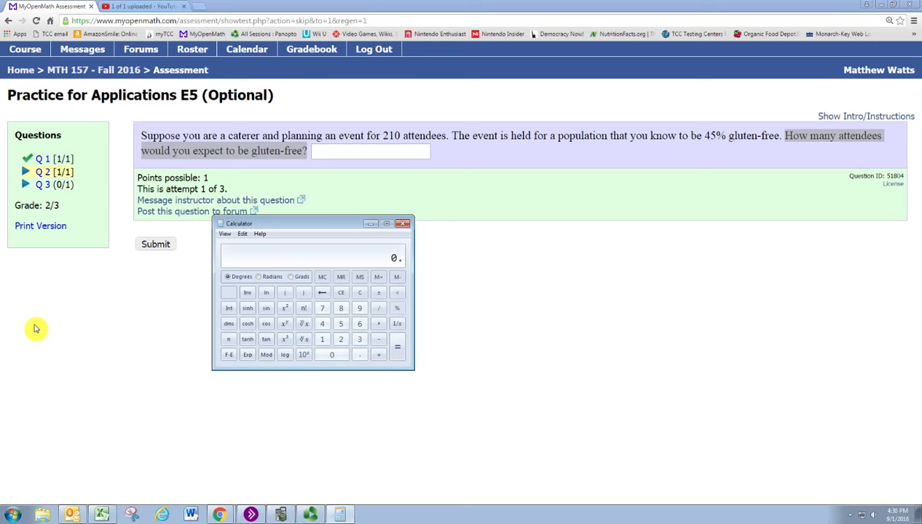
pyautogui.click(359, 338)
pyautogui.write('210')
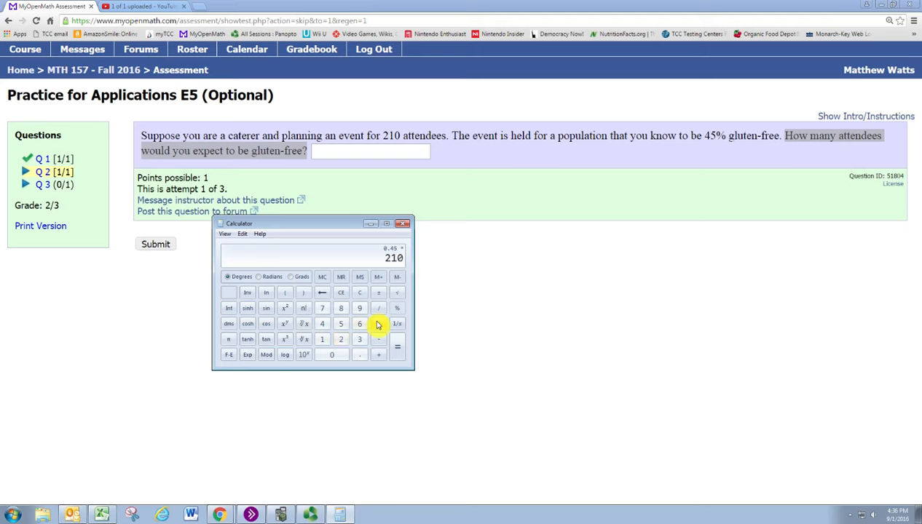
pyautogui.click(397, 355)
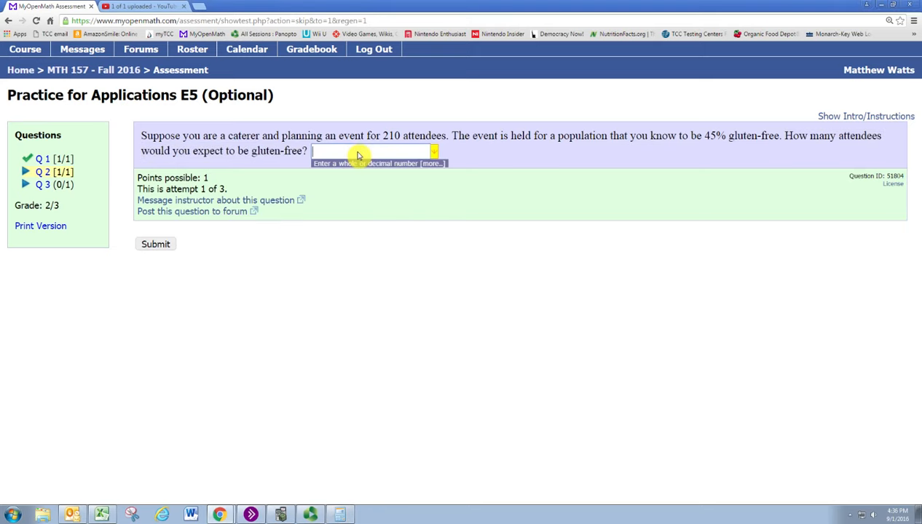
# Type 94.5 as the expected number of gluten-free attendees
pyautogui.write('9')
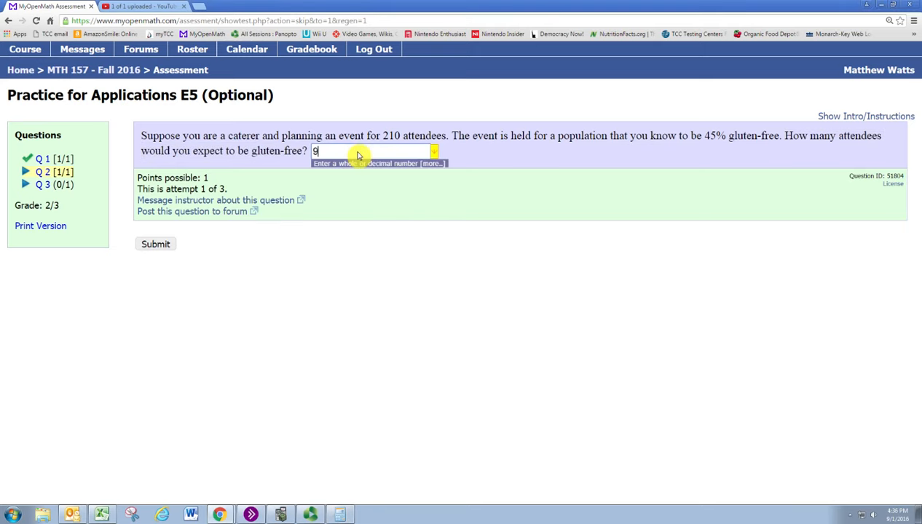
pyautogui.write('4.5')
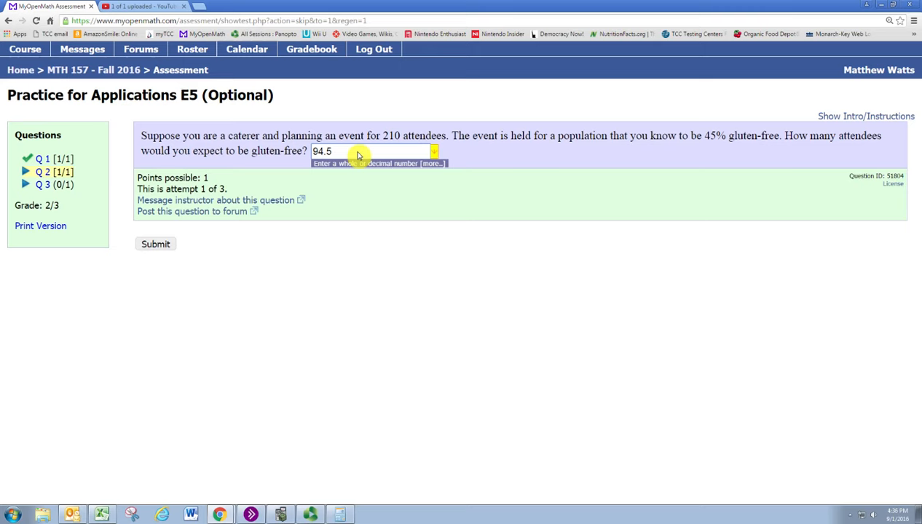
pyautogui.click(372, 150)
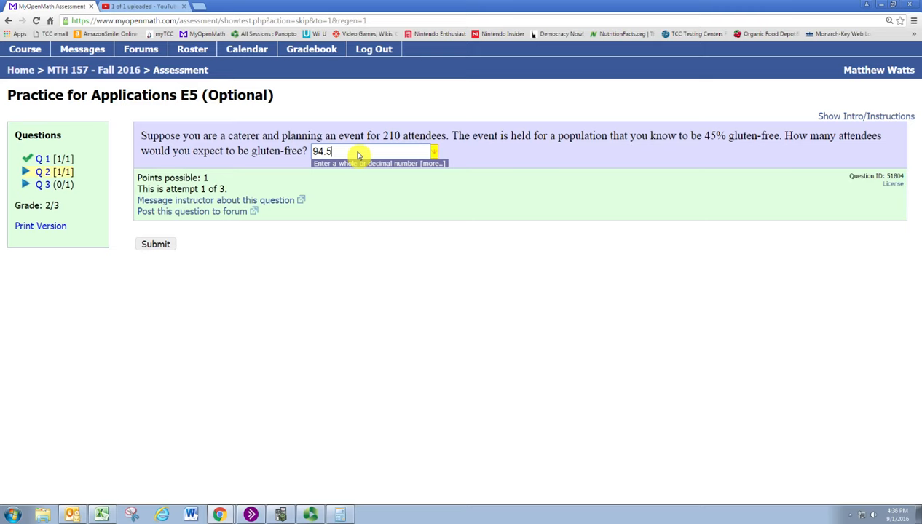